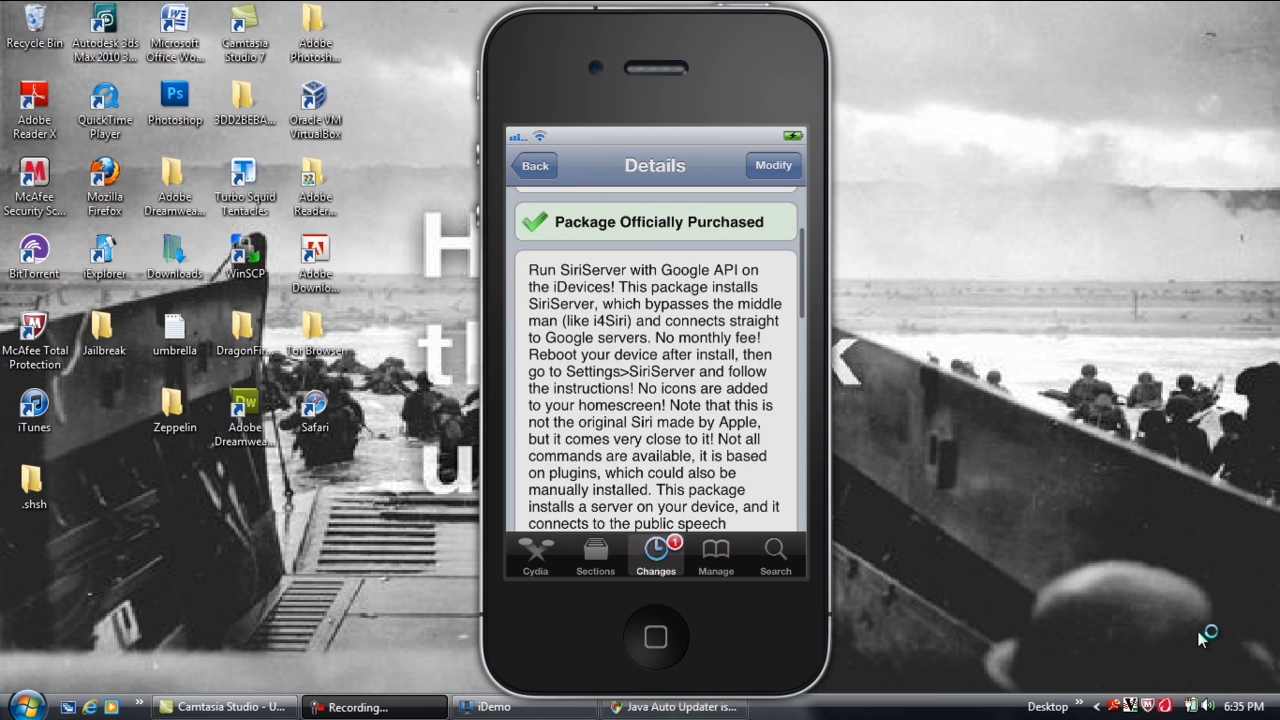
scroll(up, 3)
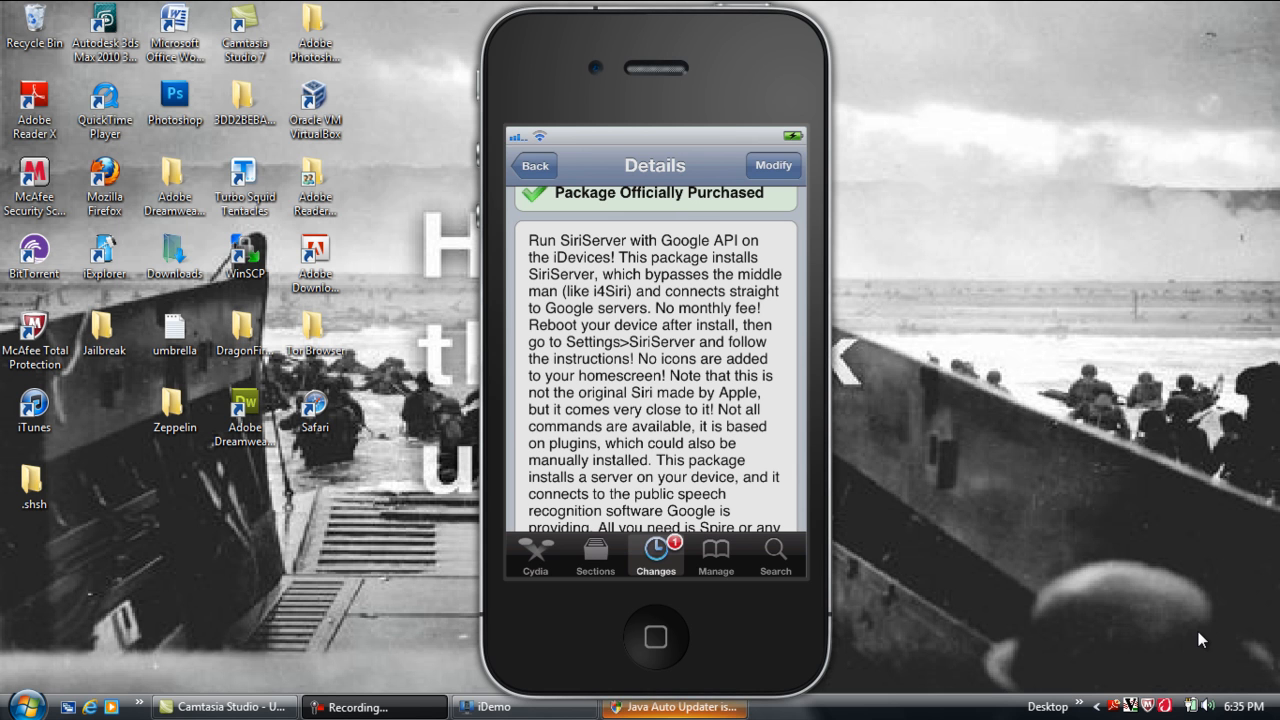
scroll(up, 3)
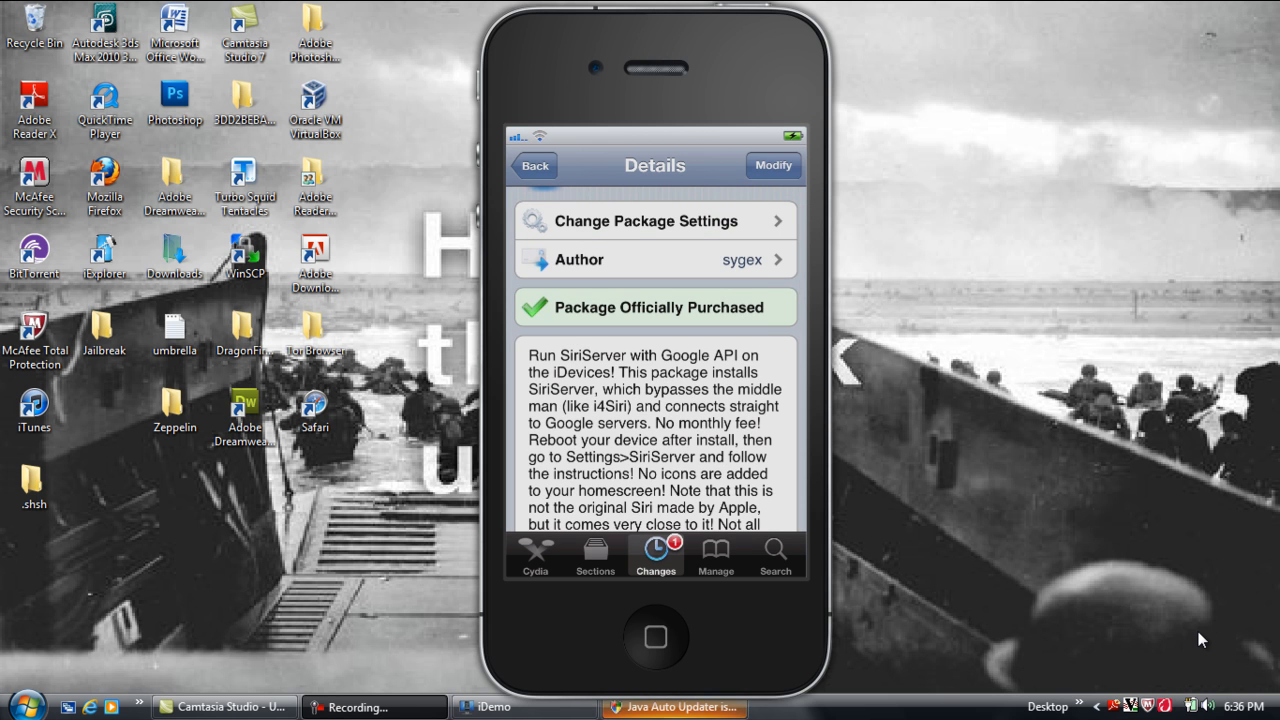
click(655, 637)
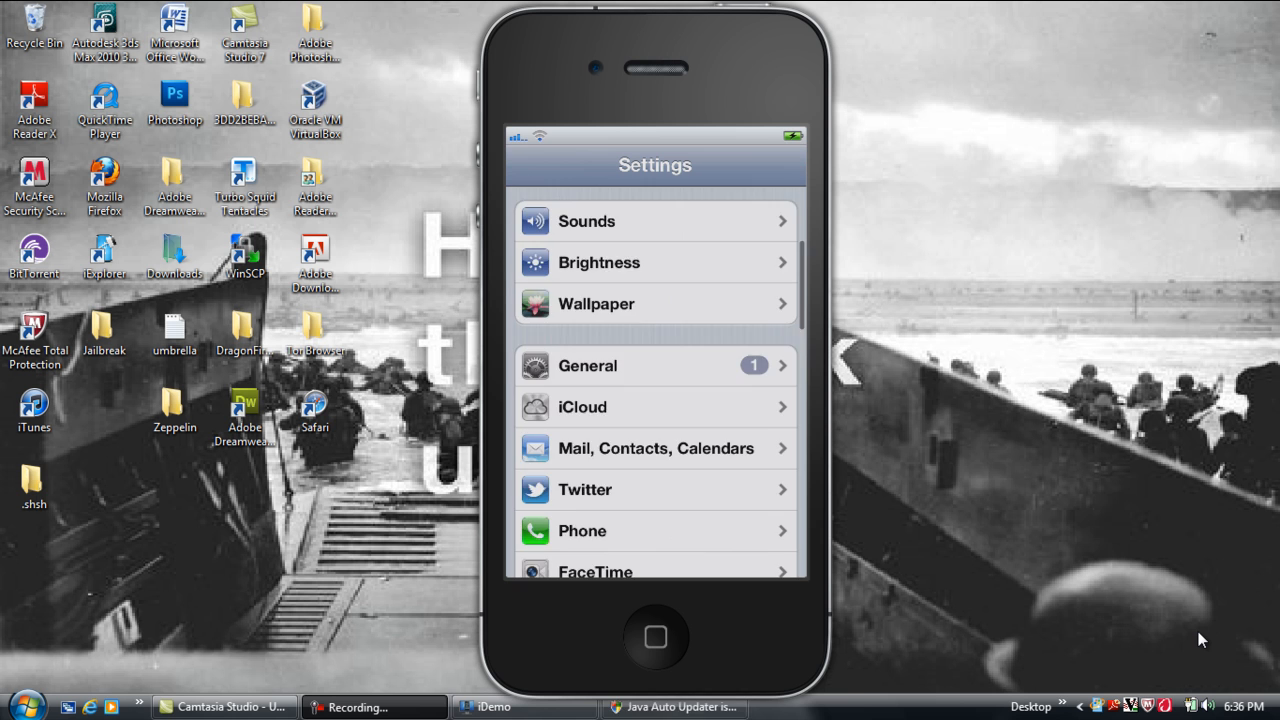
scroll(down, 3)
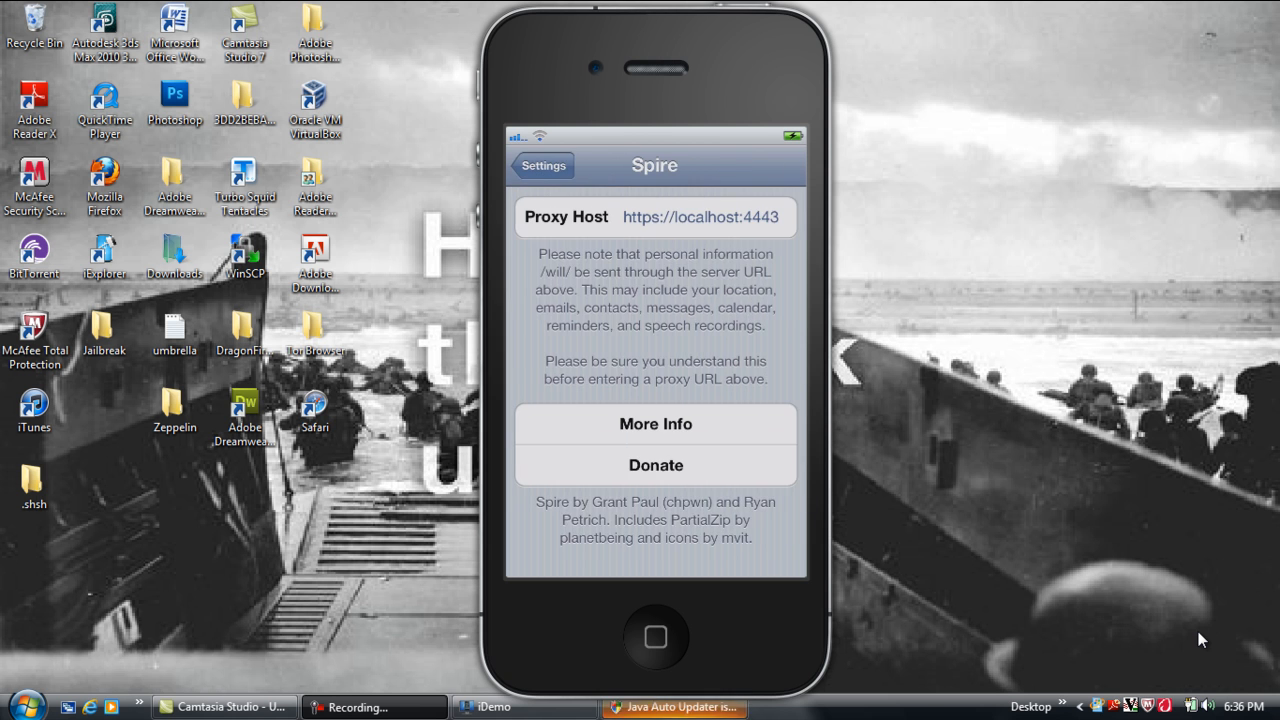
click(543, 165)
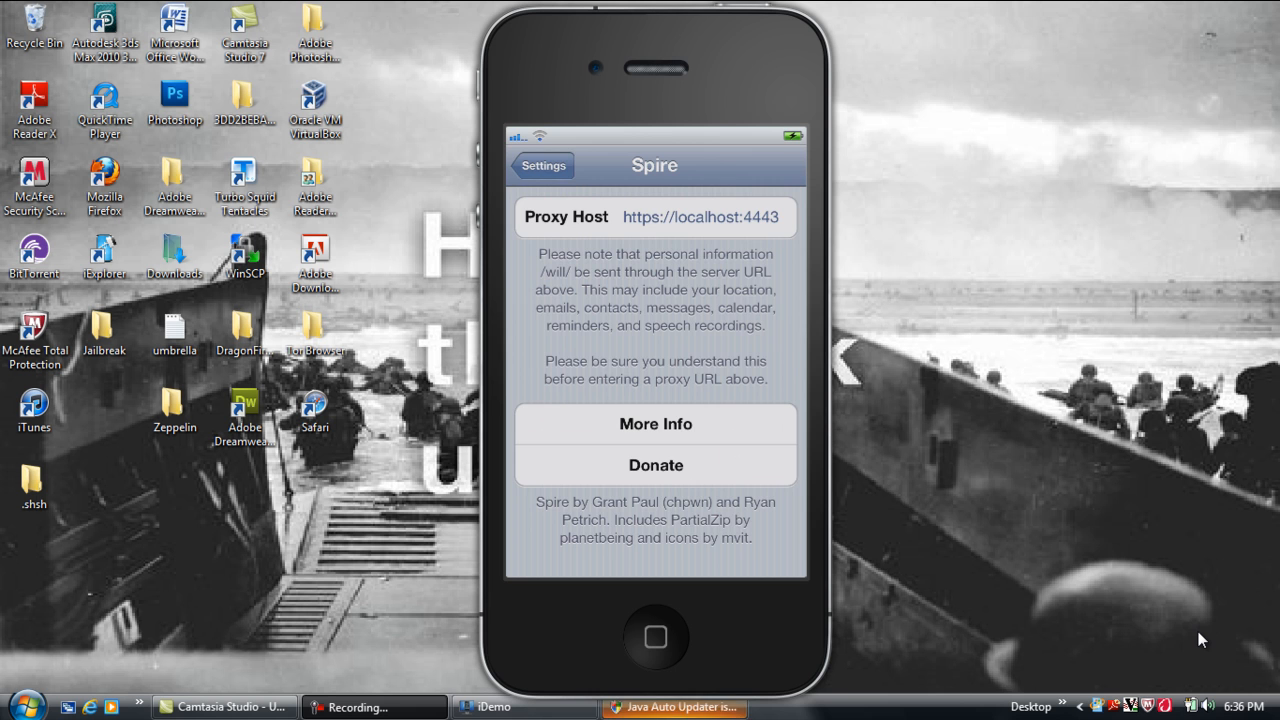
click(543, 165)
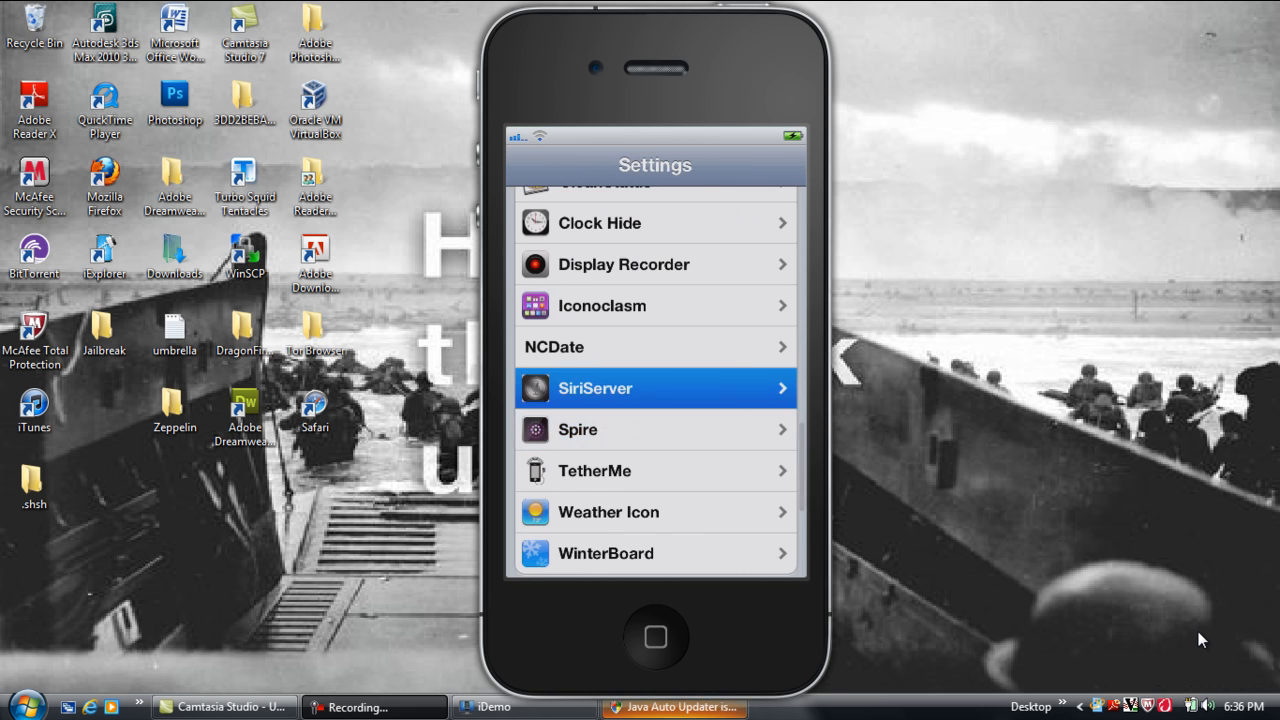
- Scroll through the SiriServer settings options and return to the home screen
click(655, 388)
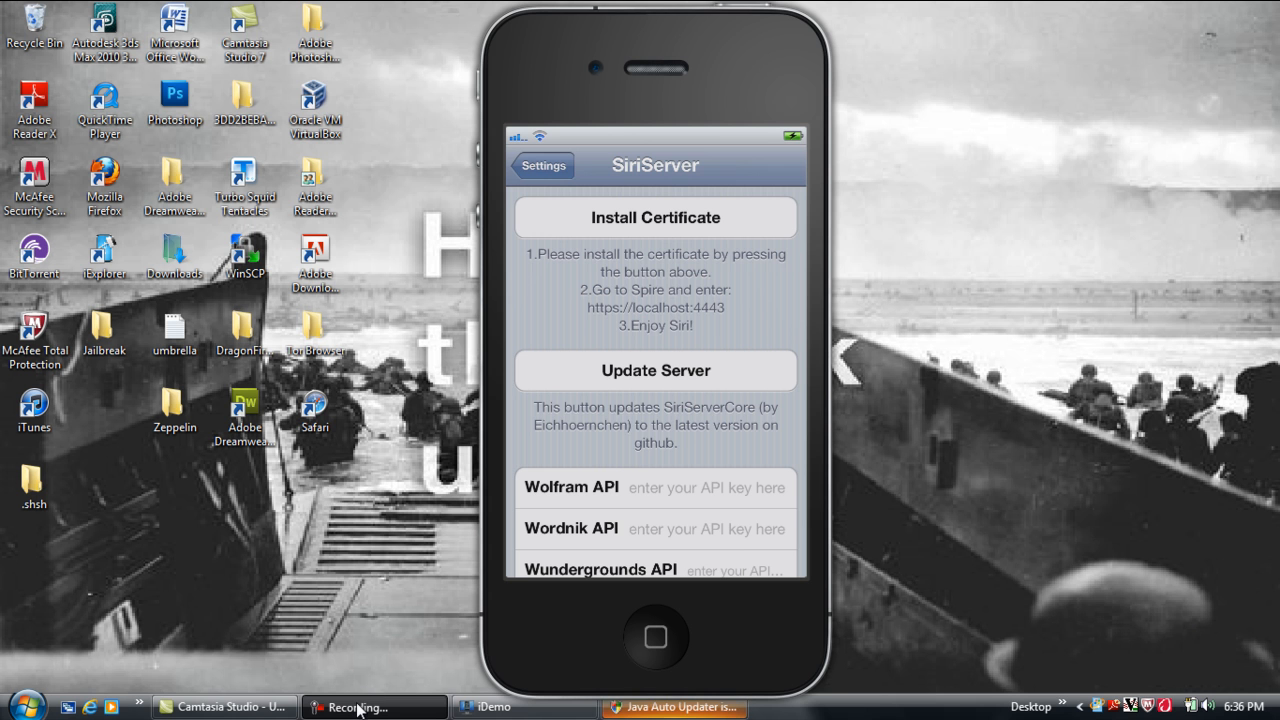
scroll(down, 3)
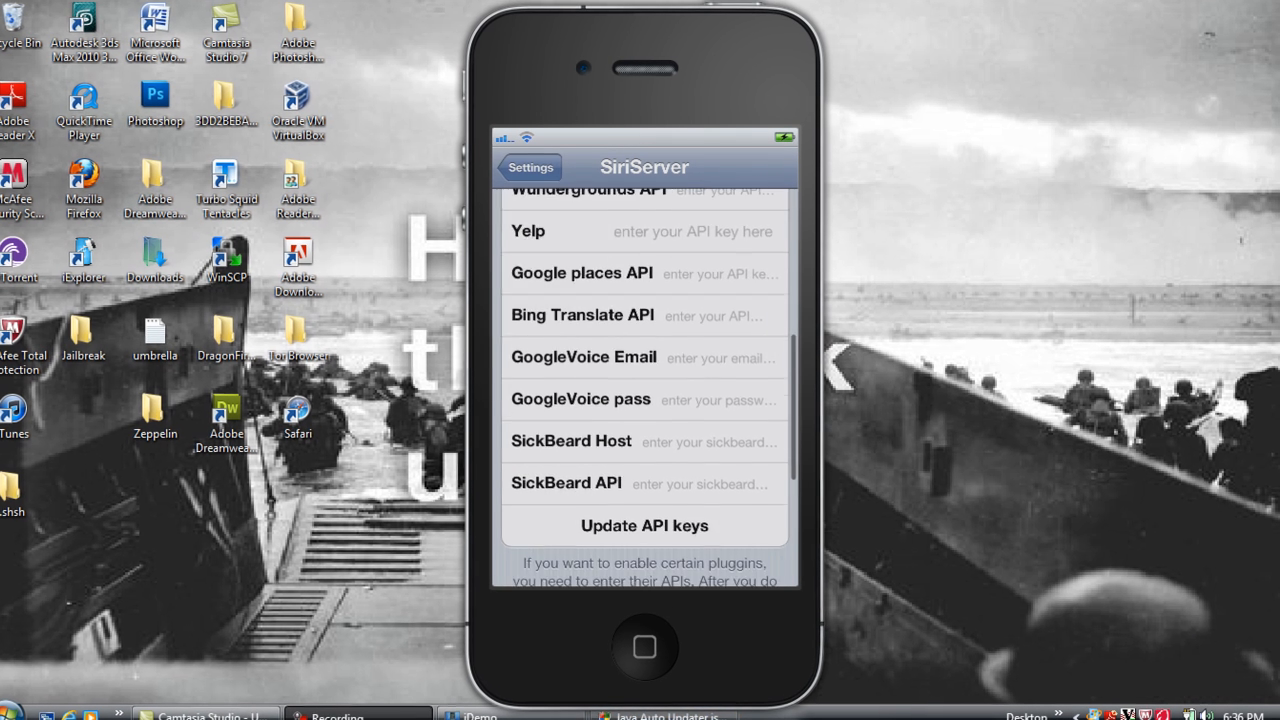
scroll(down, 3)
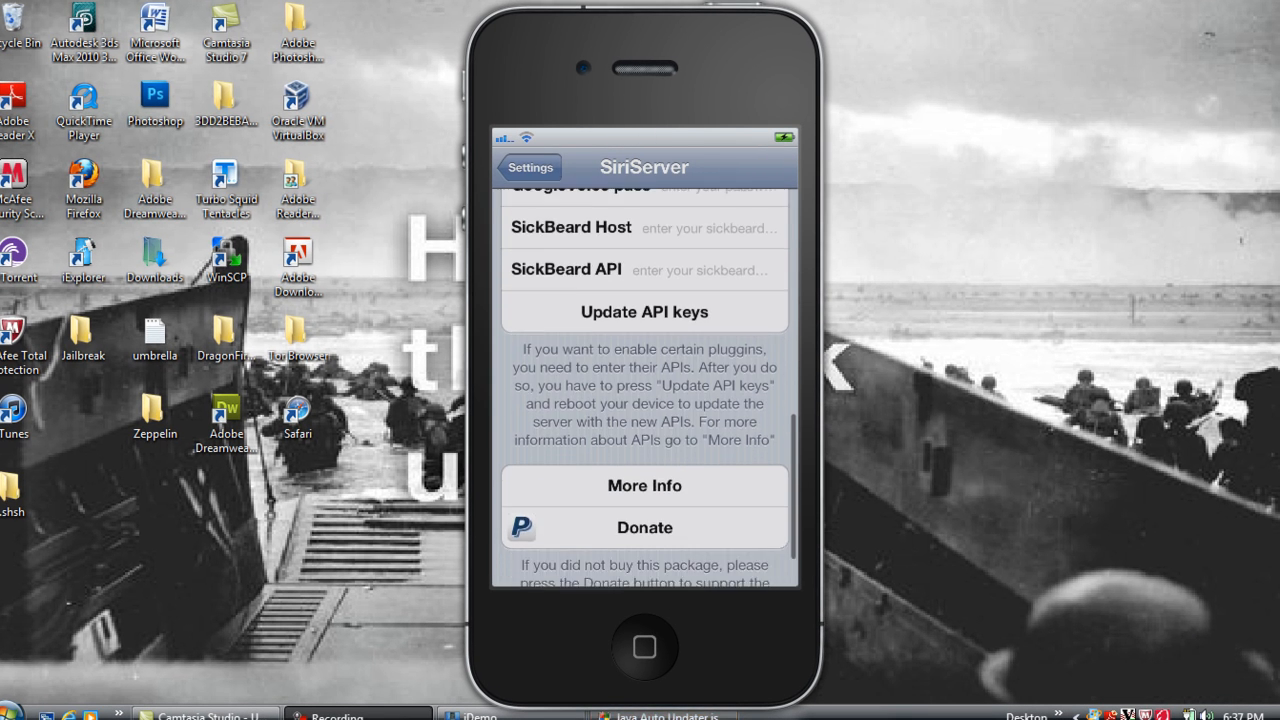
scroll(up, 3)
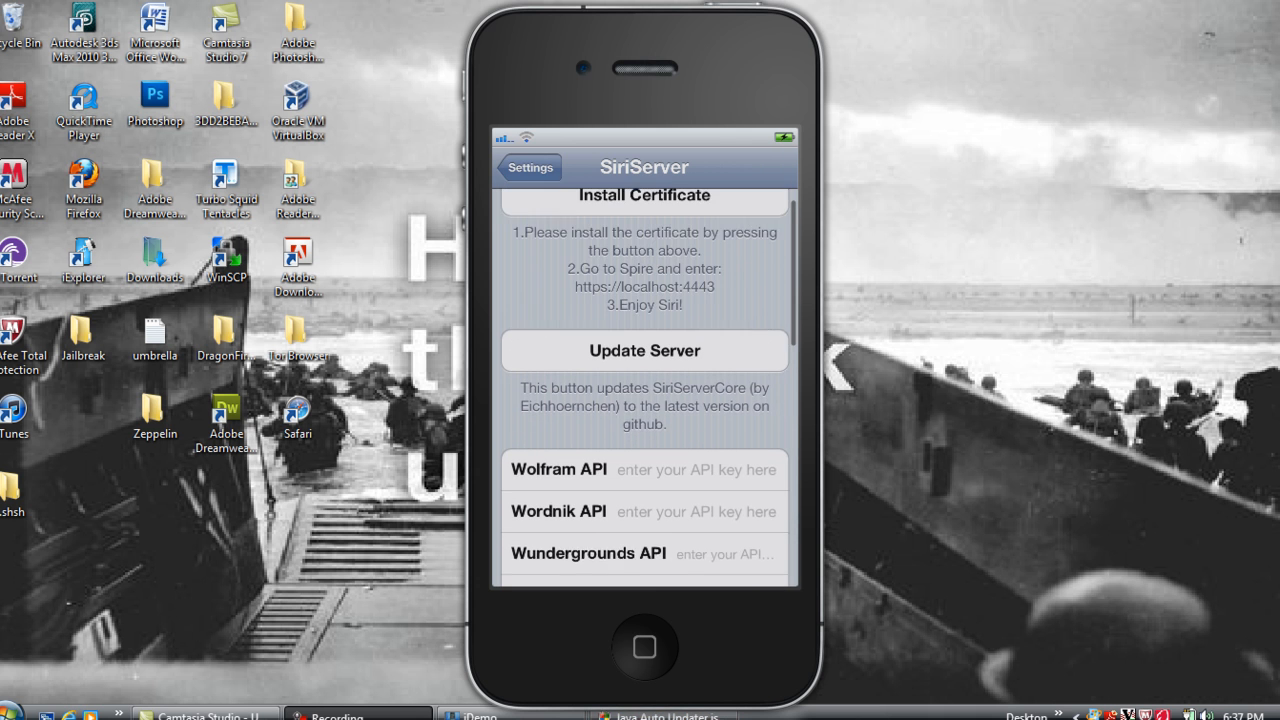
click(644, 648)
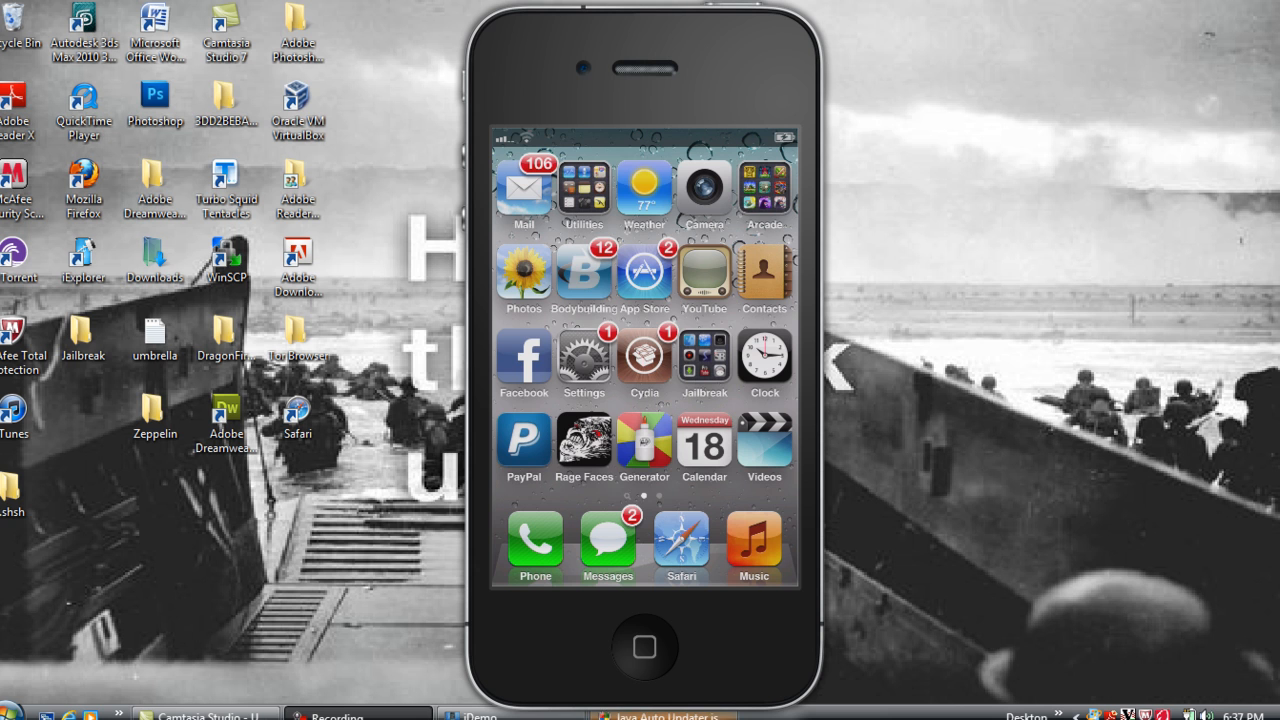
mouse_move(653, 248)
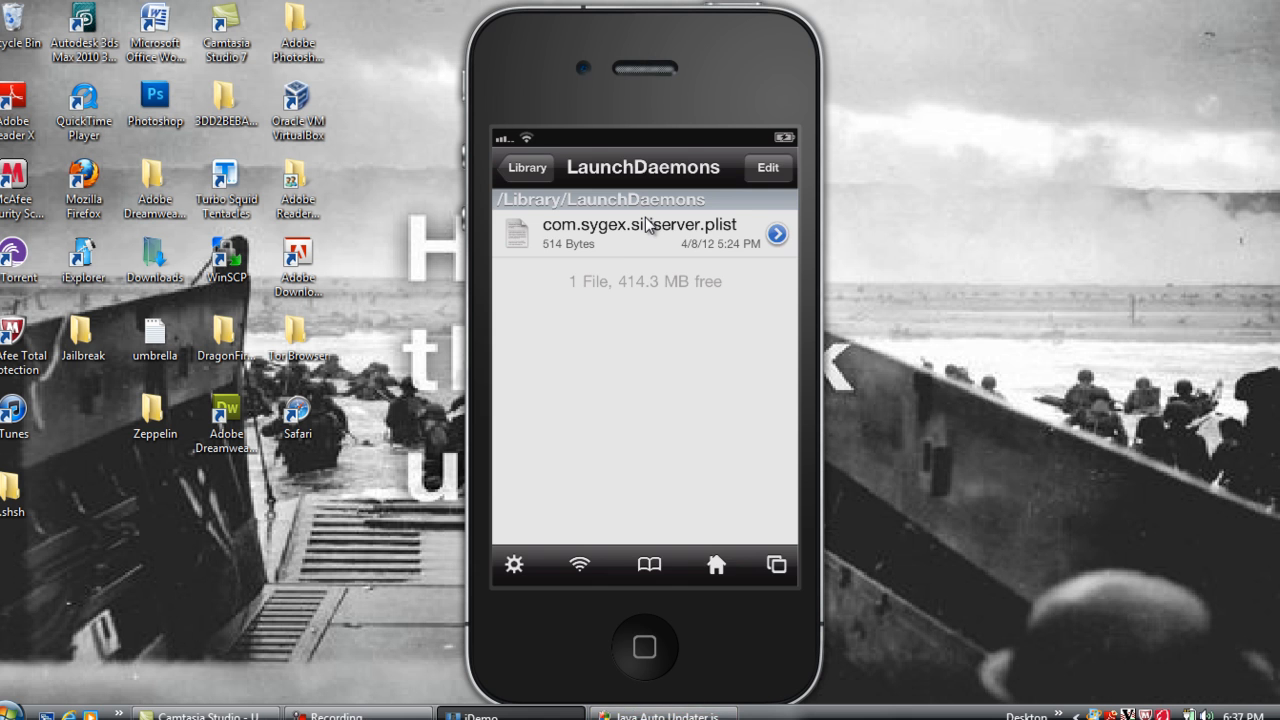
- Show com.sygex.siriserver.plist's File Attributes, reviewing its root/wheel ownership and access permissions
click(777, 234)
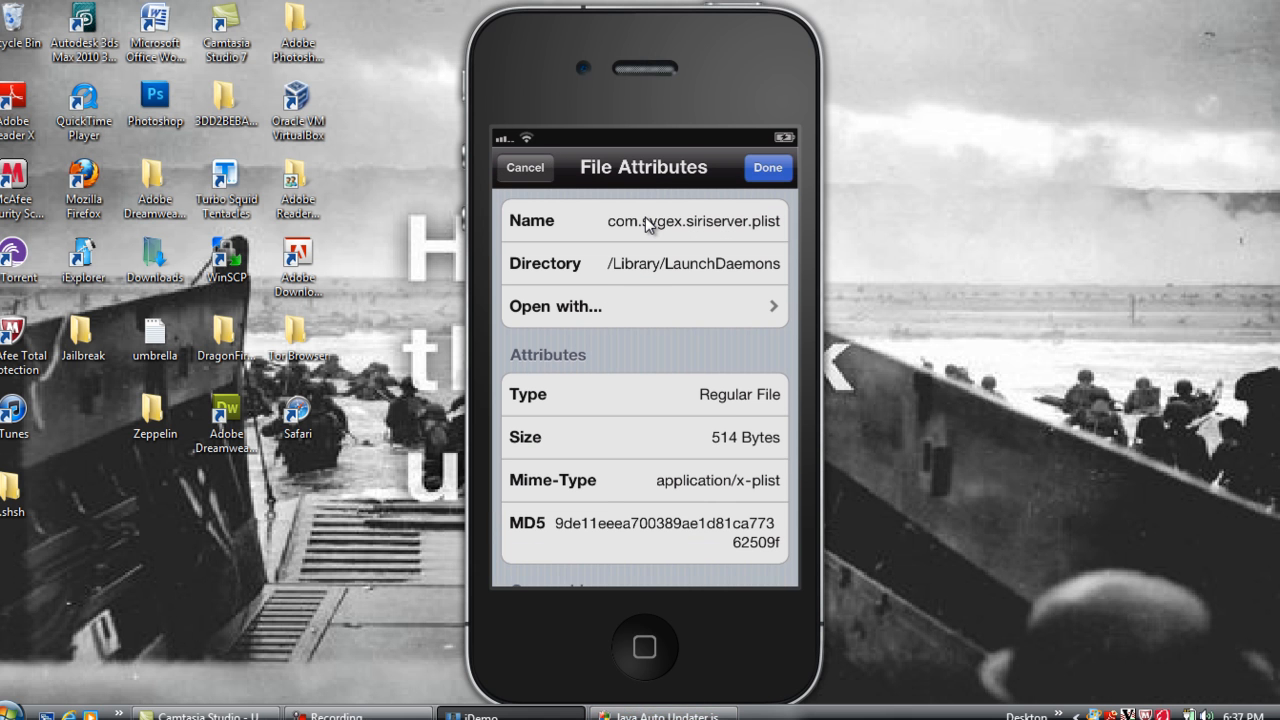
scroll(down, 3)
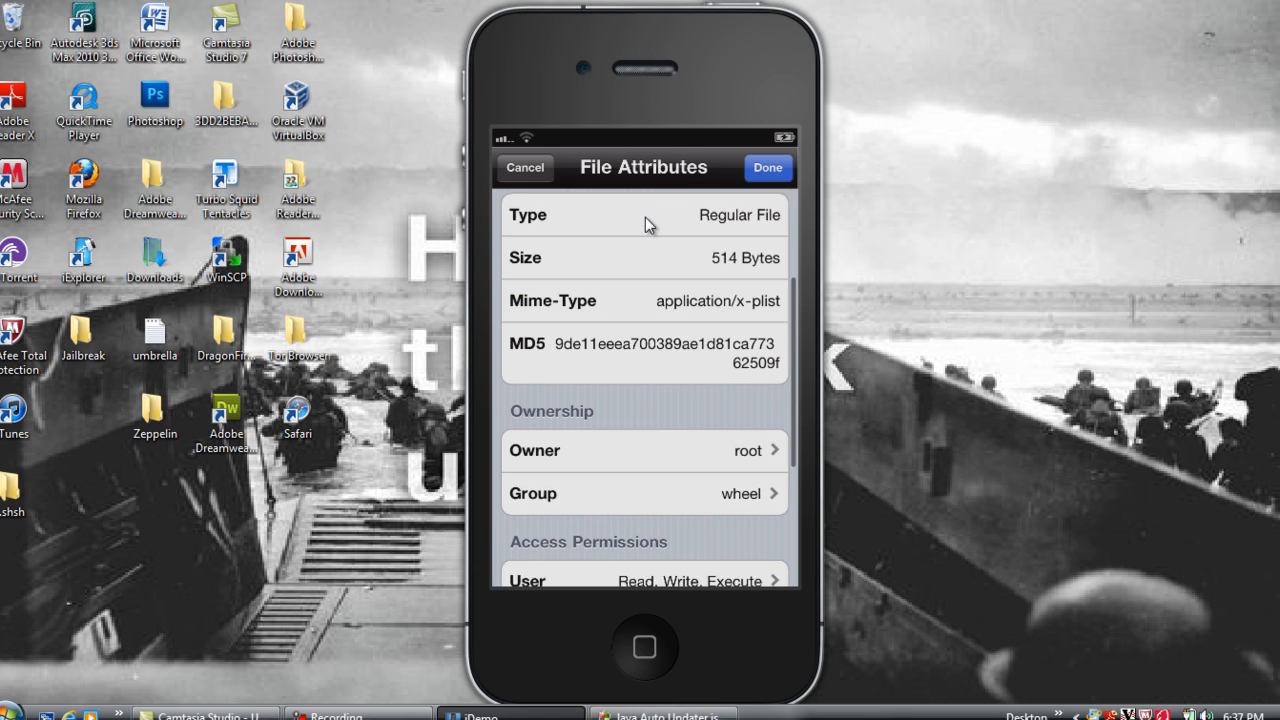
scroll(down, 3)
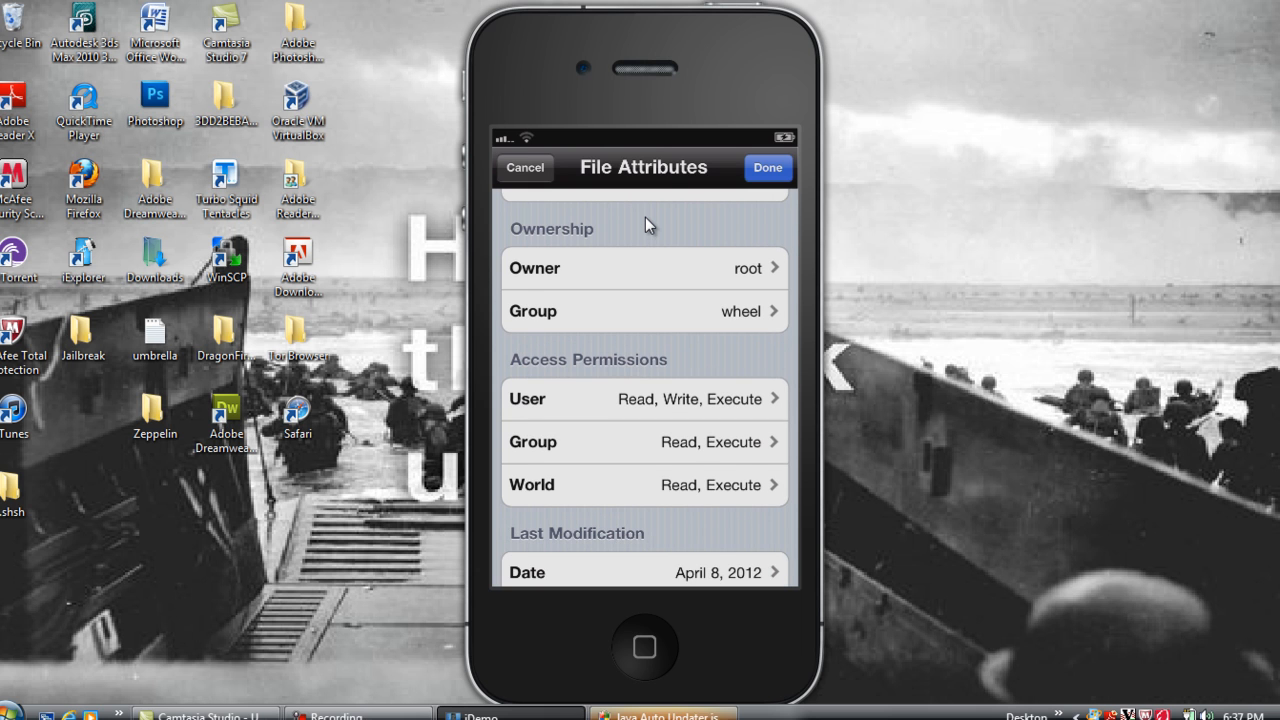